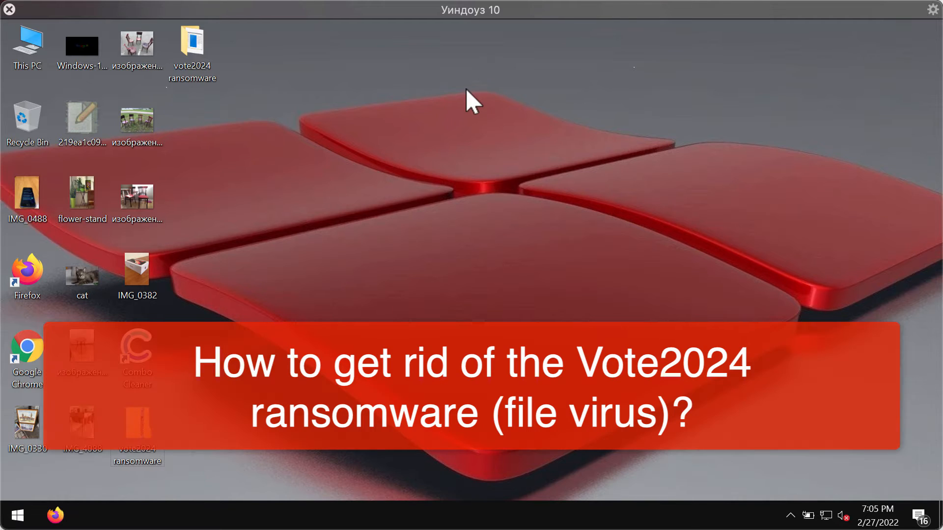
View and close the desktop photos of the chairs, cat and stool
left_click(192, 48)
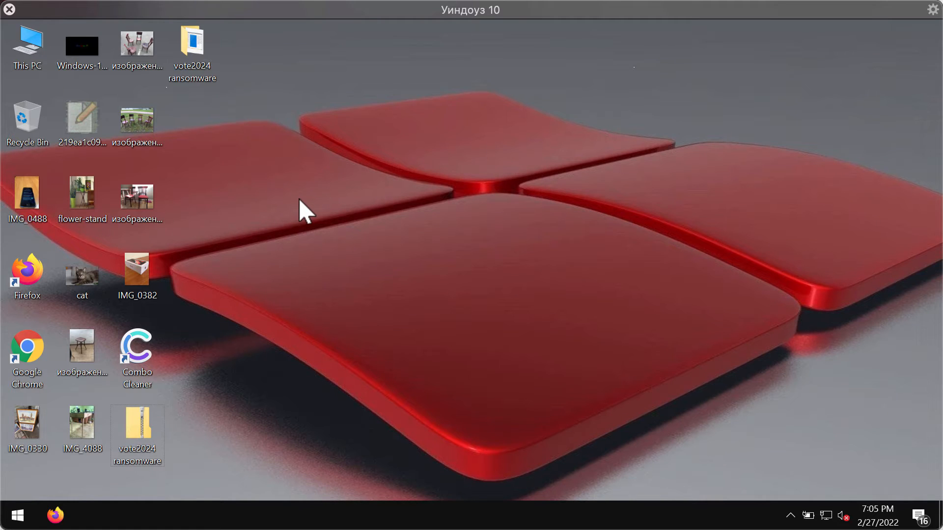
mouse_move(205, 250)
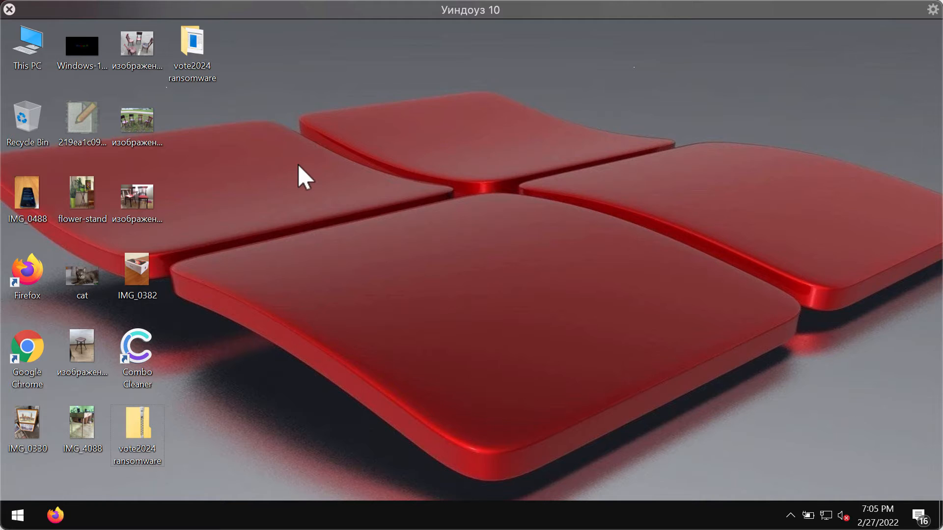
mouse_move(278, 145)
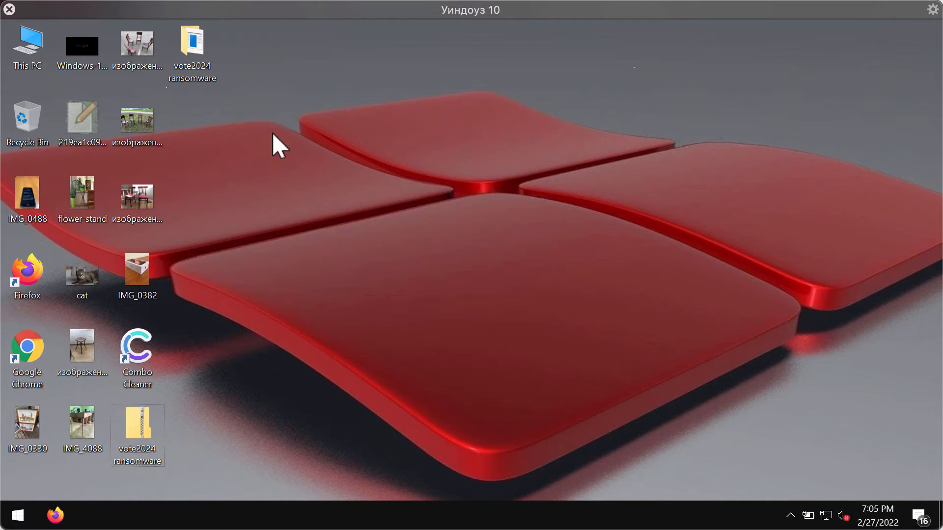
mouse_move(219, 144)
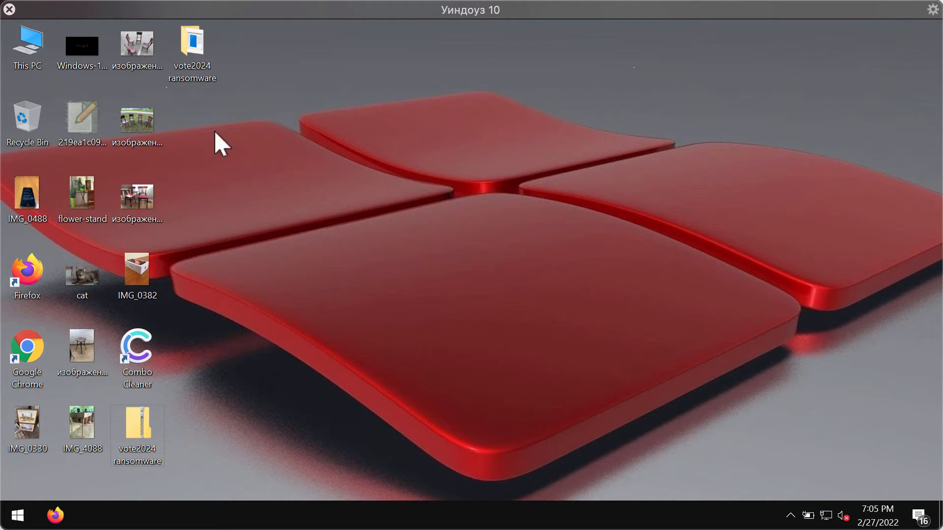
mouse_move(289, 148)
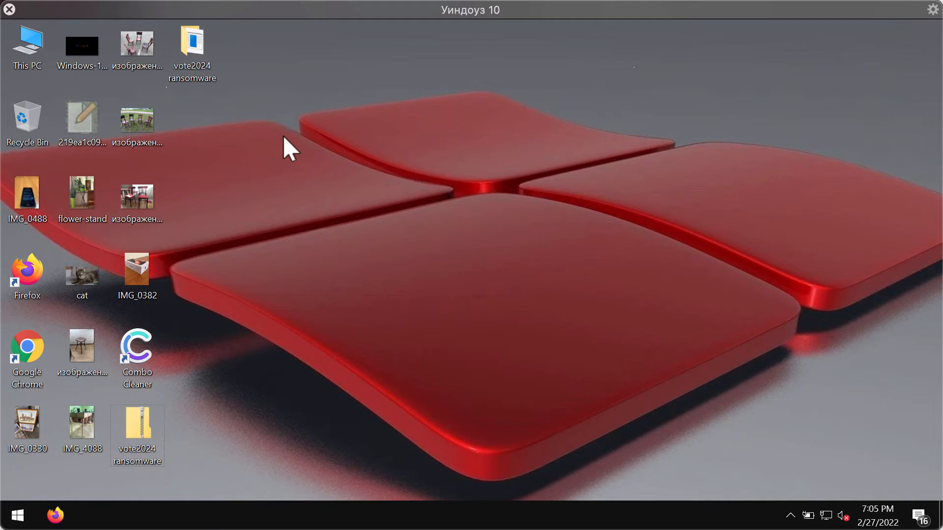
left_click(136, 121)
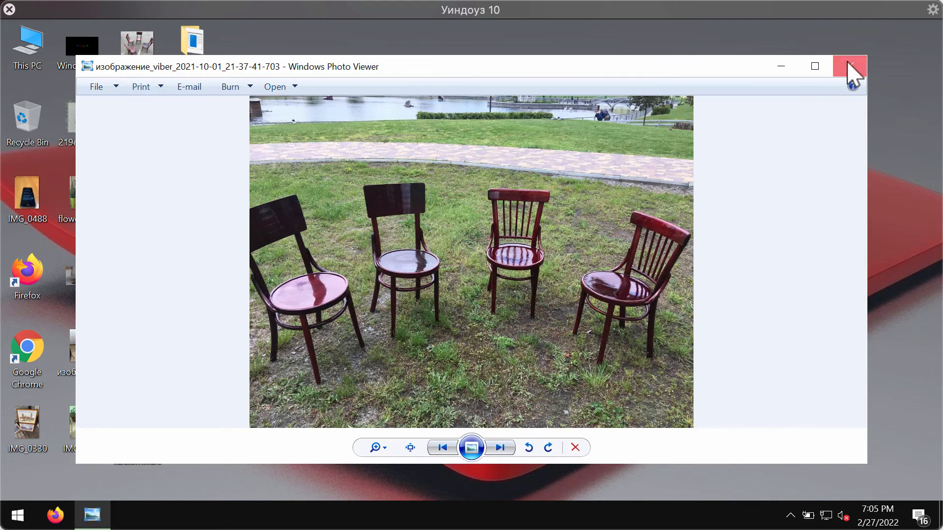
left_click(849, 67)
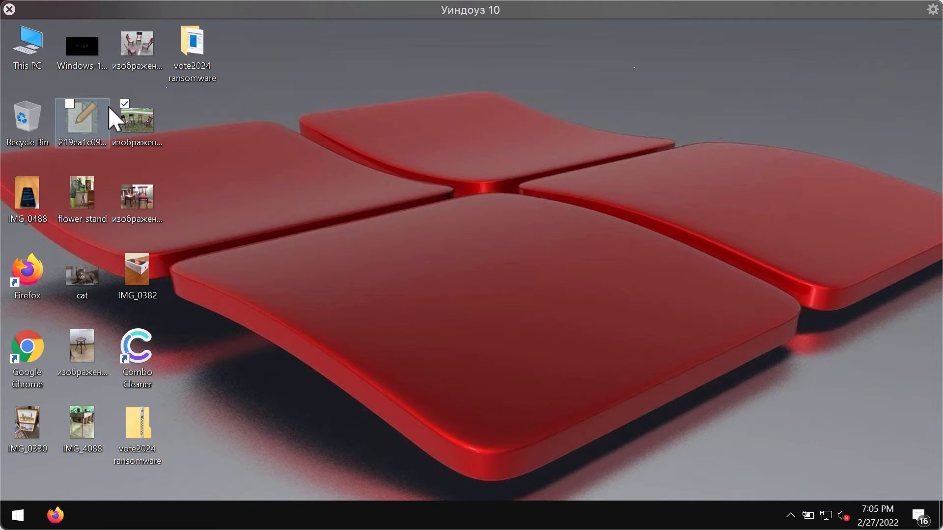
double_click(82, 274)
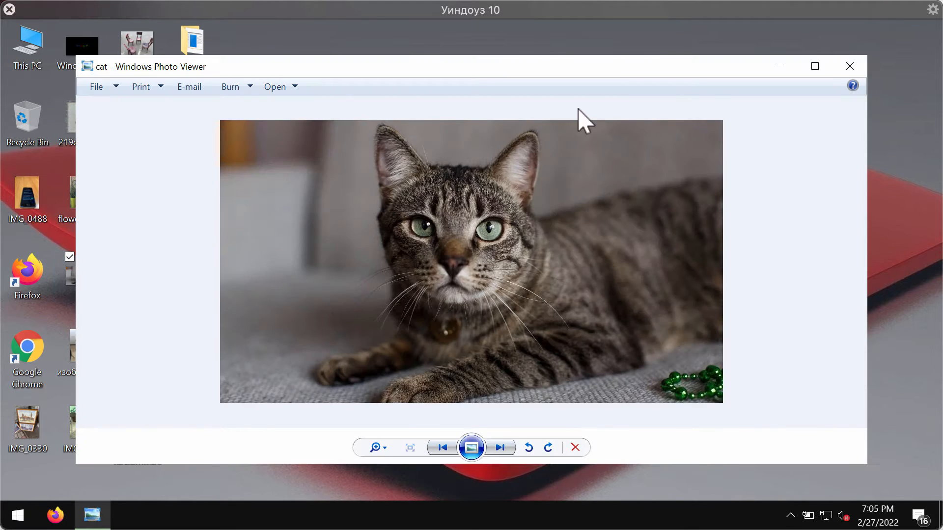
left_click(849, 66)
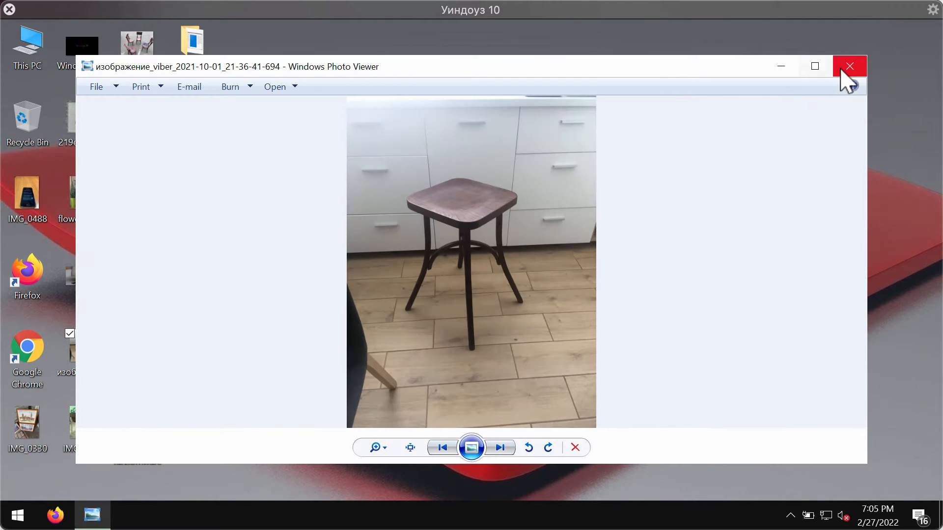
left_click(849, 67)
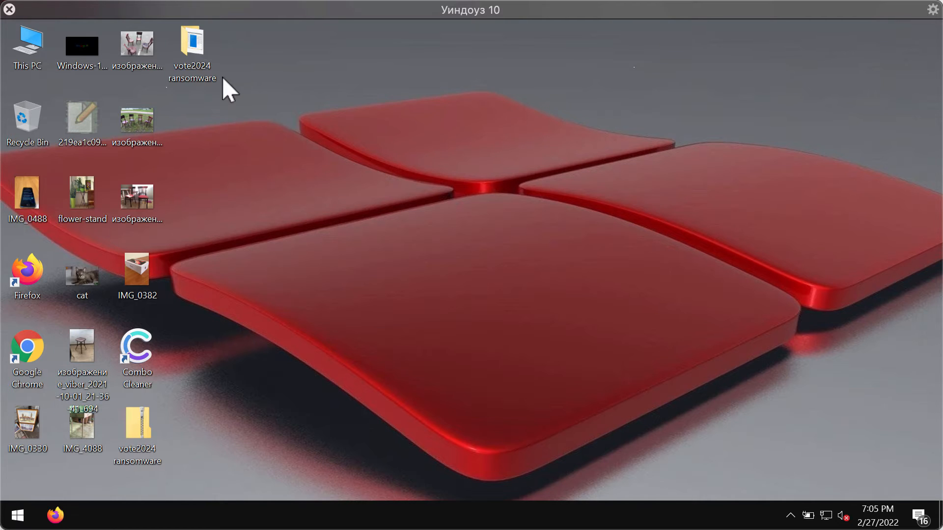
Run the vote2024 ransomware executable, close Explorer and move its console window right
double_click(191, 46)
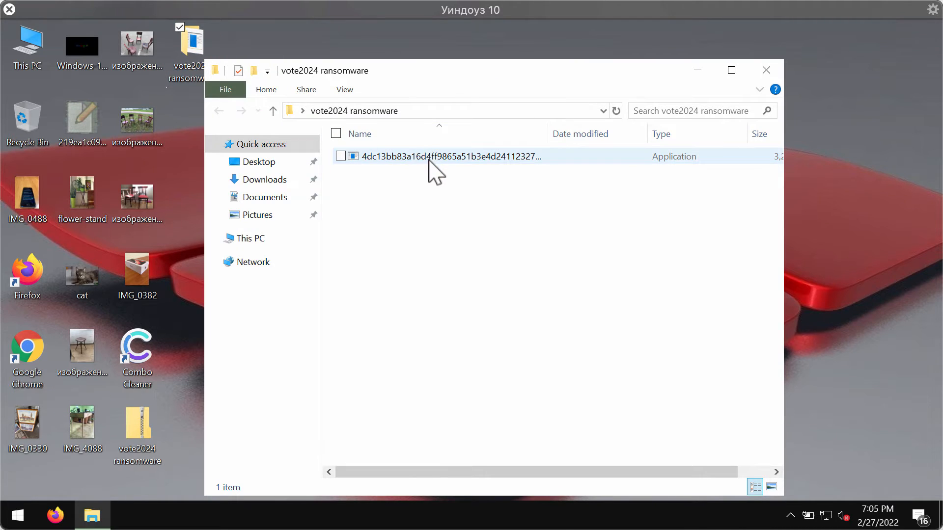
double_click(450, 156)
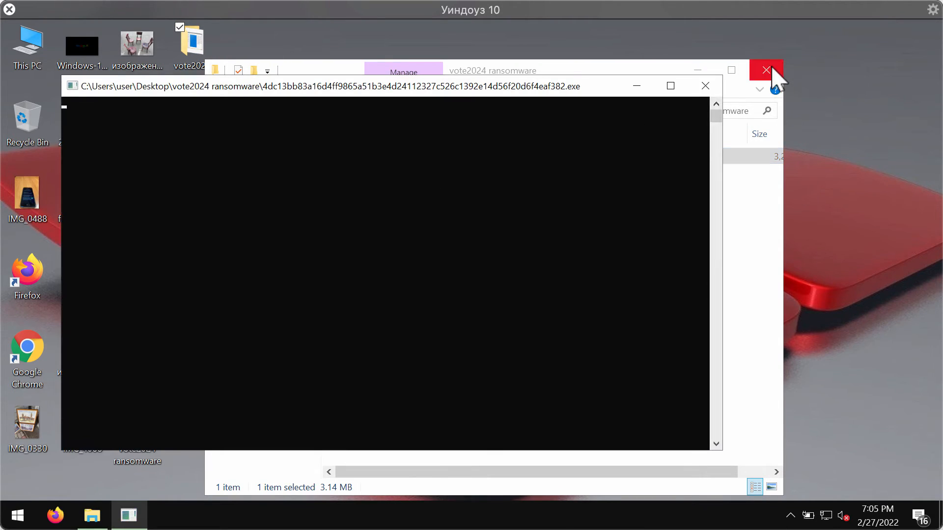
left_click(766, 70)
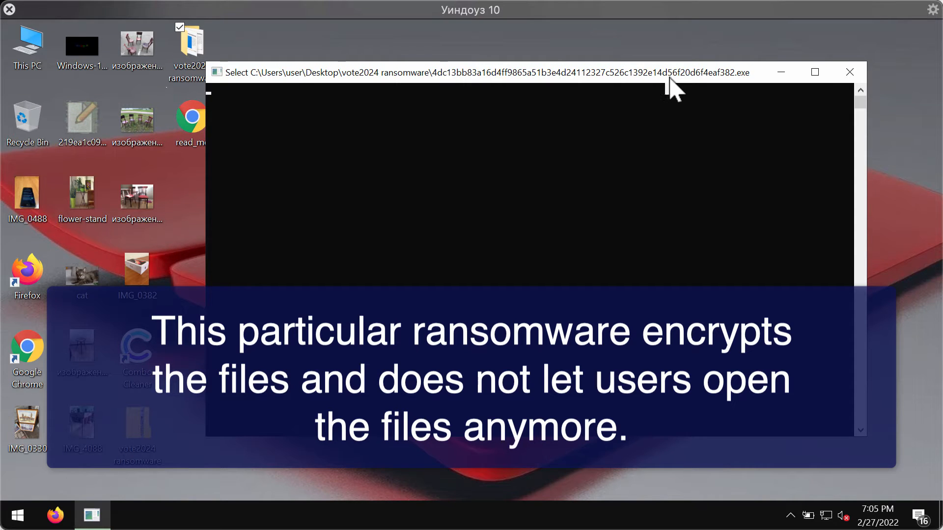
left_click_drag(674, 84, 713, 84)
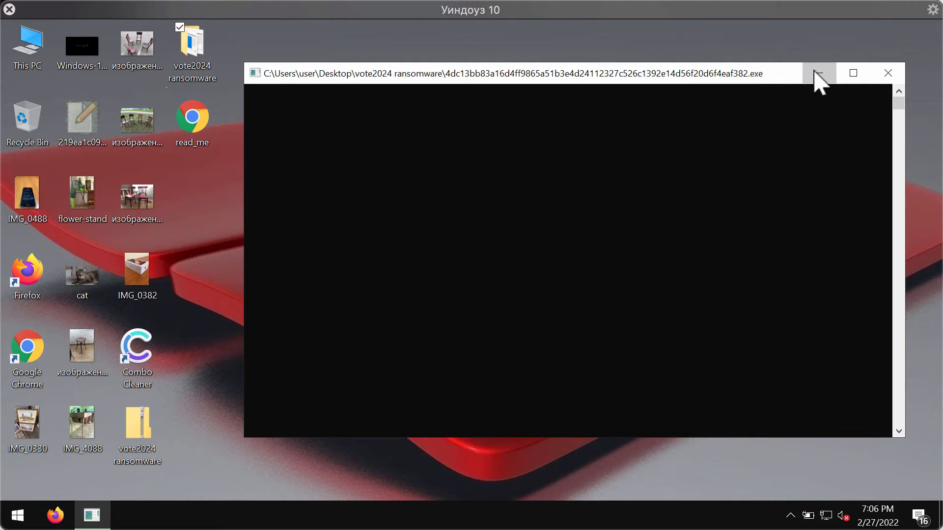
Open Task Manager's detailed view and bring up the ransomware process's context menu
right_click(499, 515)
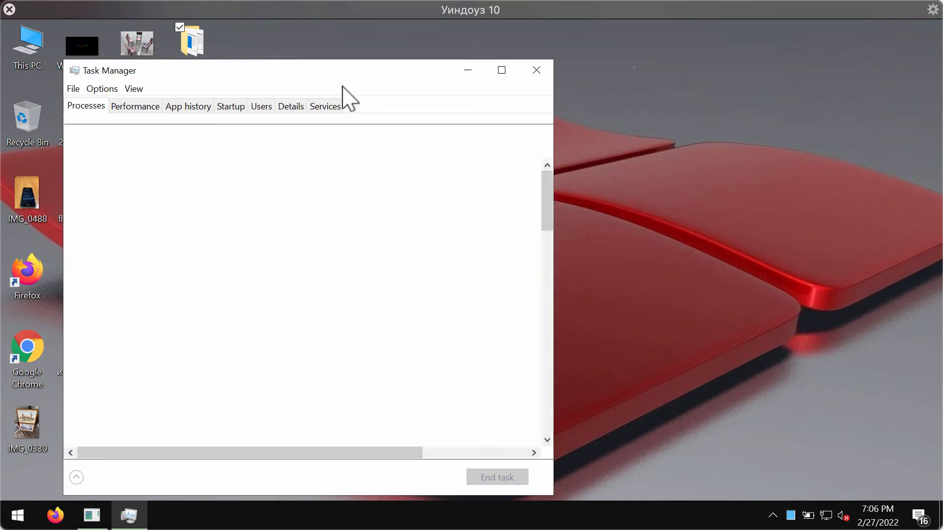
left_click(76, 477)
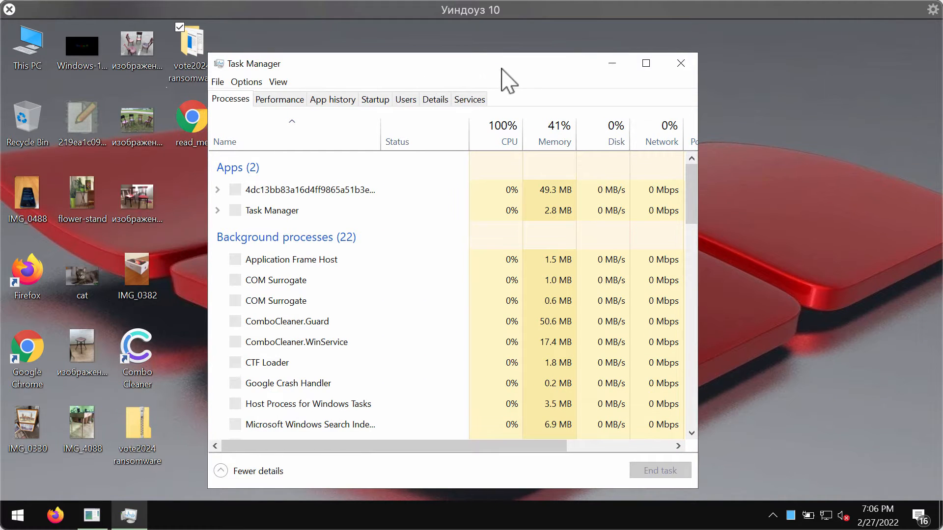
left_click_drag(469, 64, 542, 61)
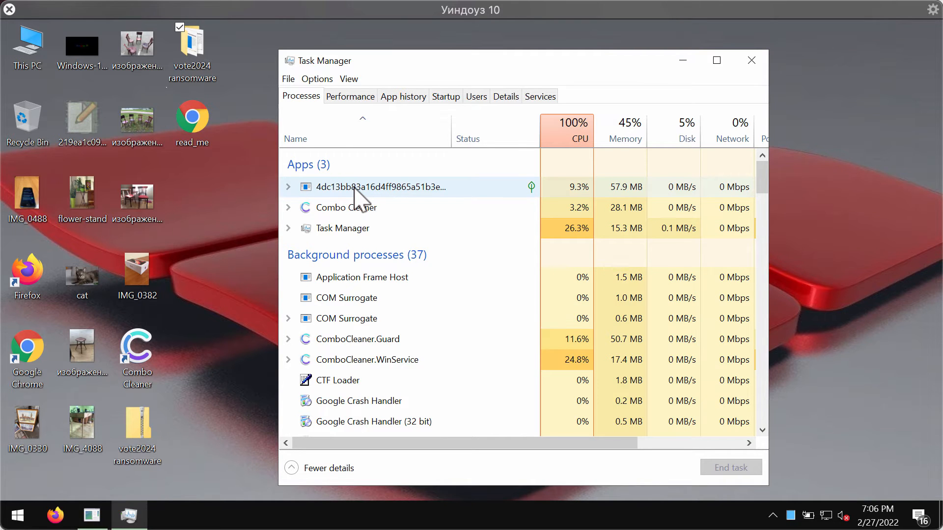
left_click(381, 187)
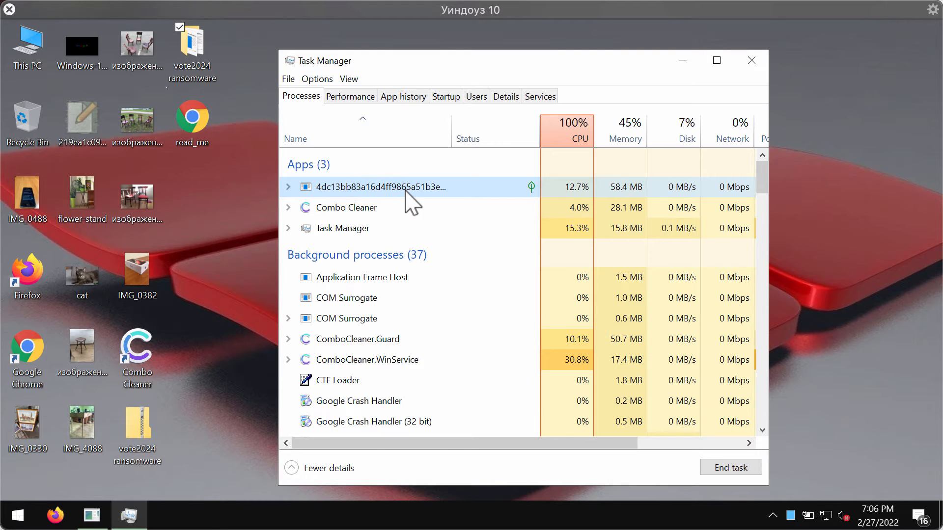
mouse_move(445, 196)
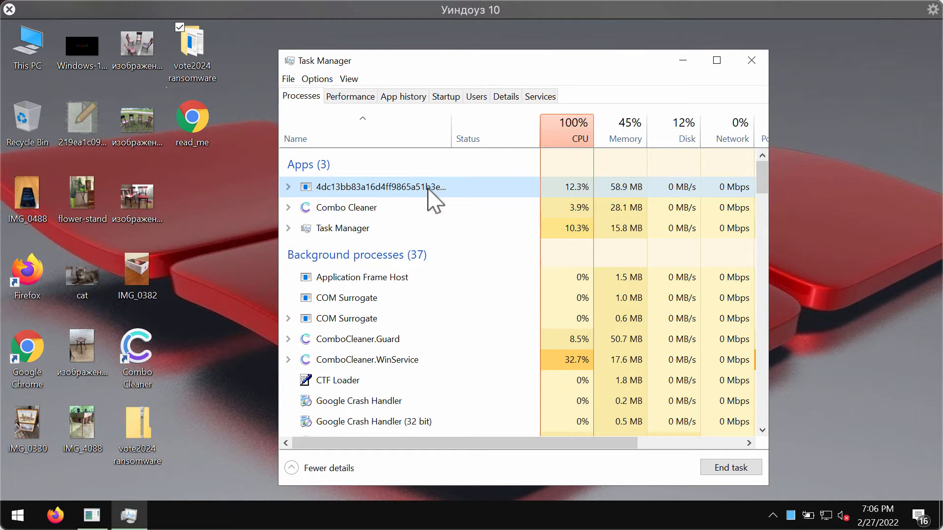
right_click(373, 187)
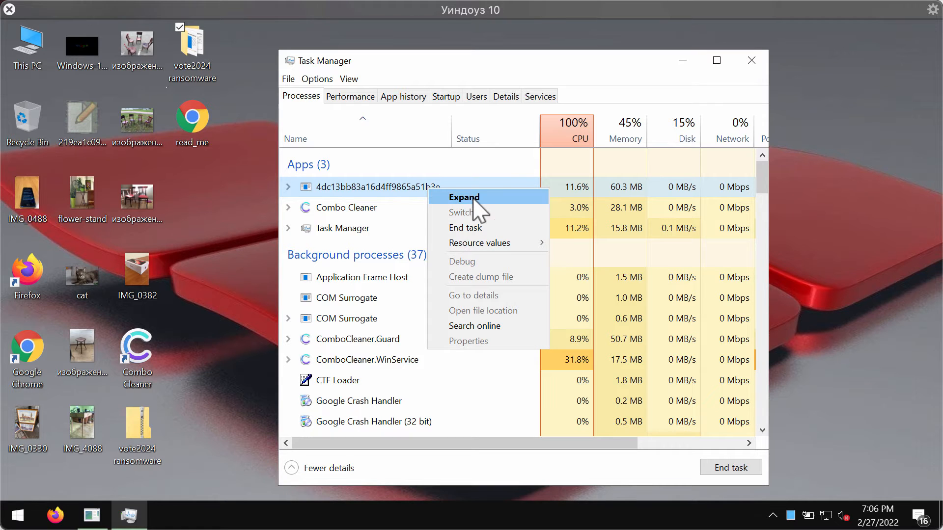
mouse_move(600, 66)
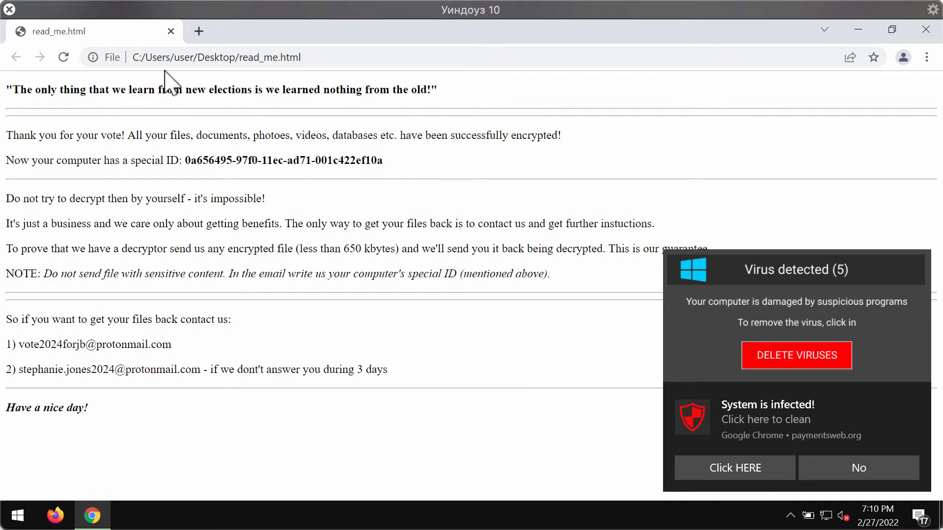
mouse_move(305, 161)
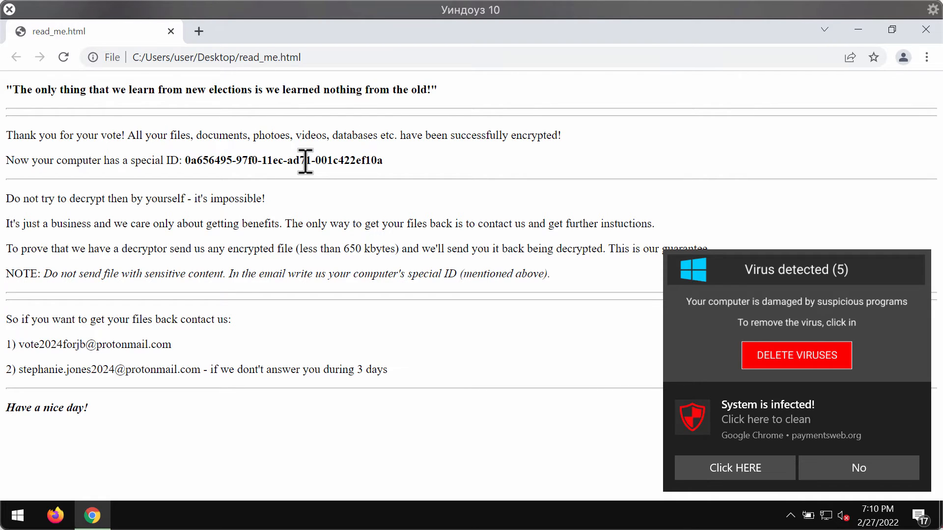
mouse_move(255, 166)
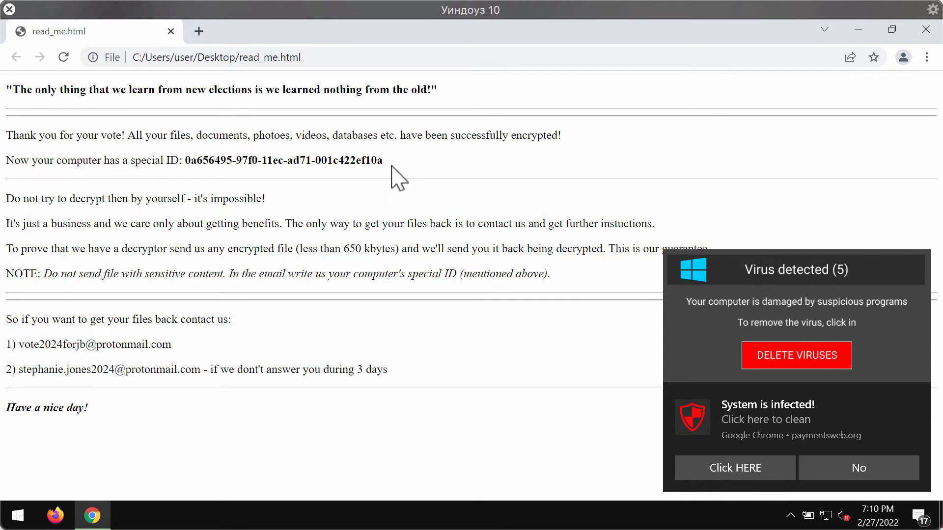
mouse_move(246, 180)
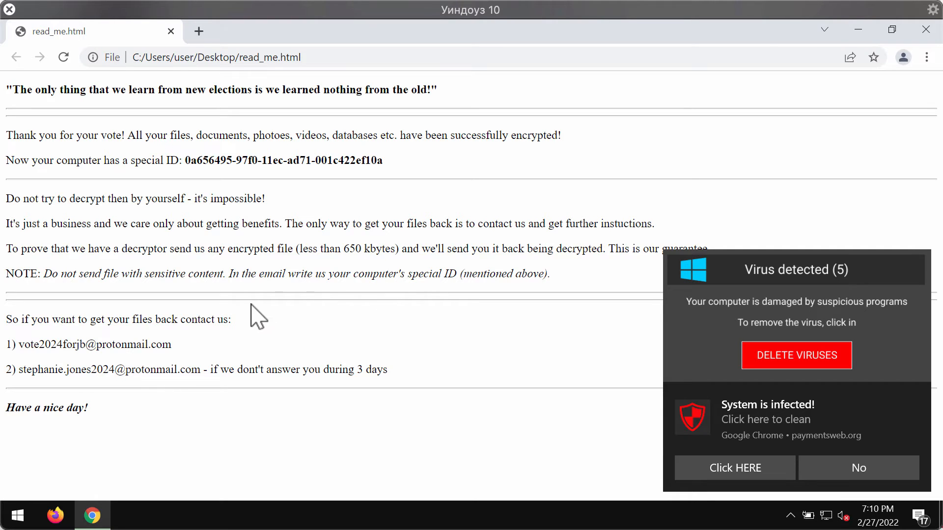
mouse_move(648, 130)
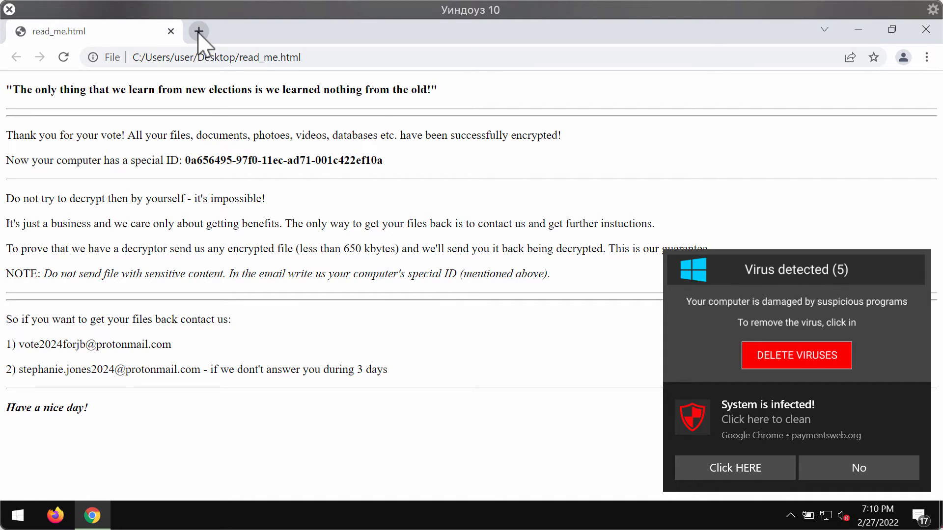
right_click(355, 515)
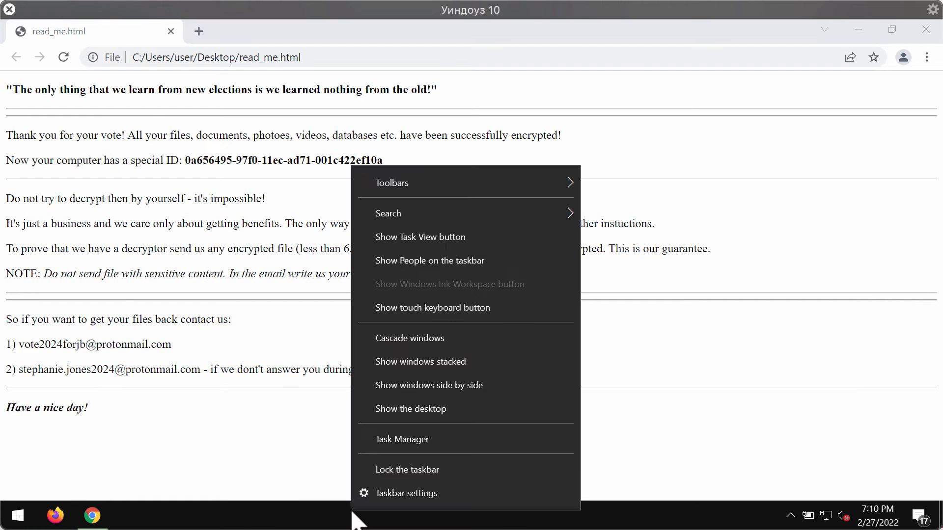
left_click(402, 440)
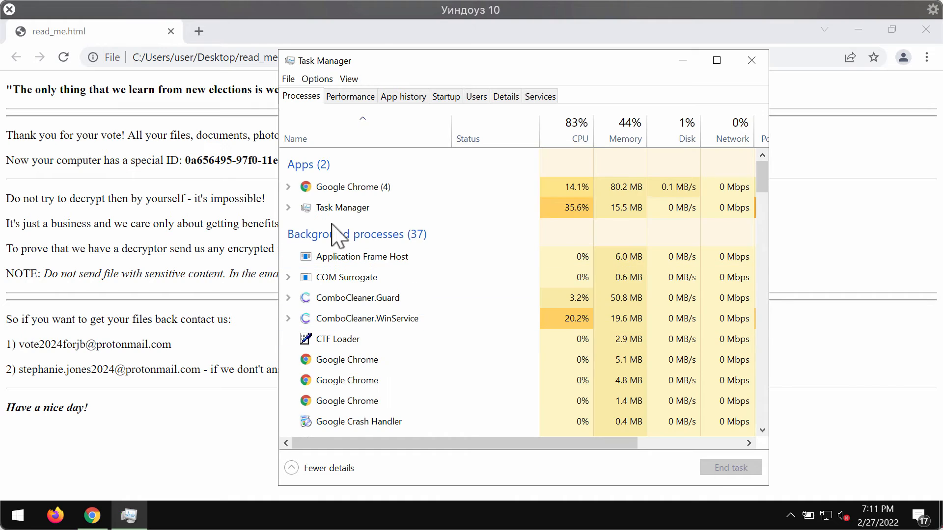
scroll("down", 3)
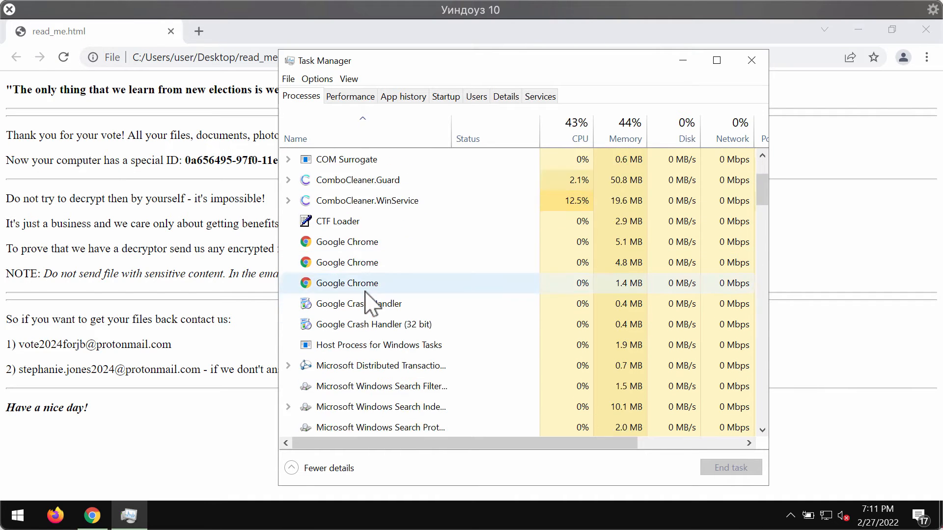
scroll("down", 3)
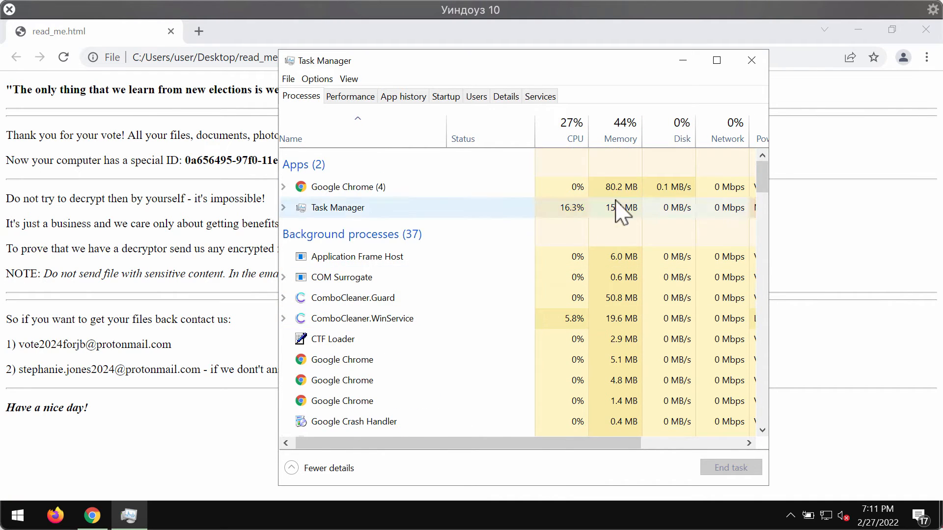
mouse_move(751, 60)
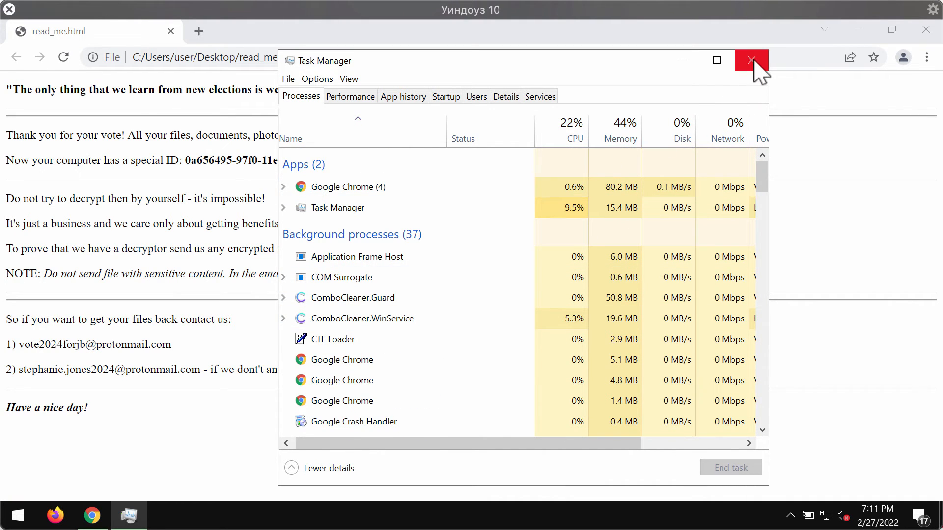
left_click(752, 60)
type("c")
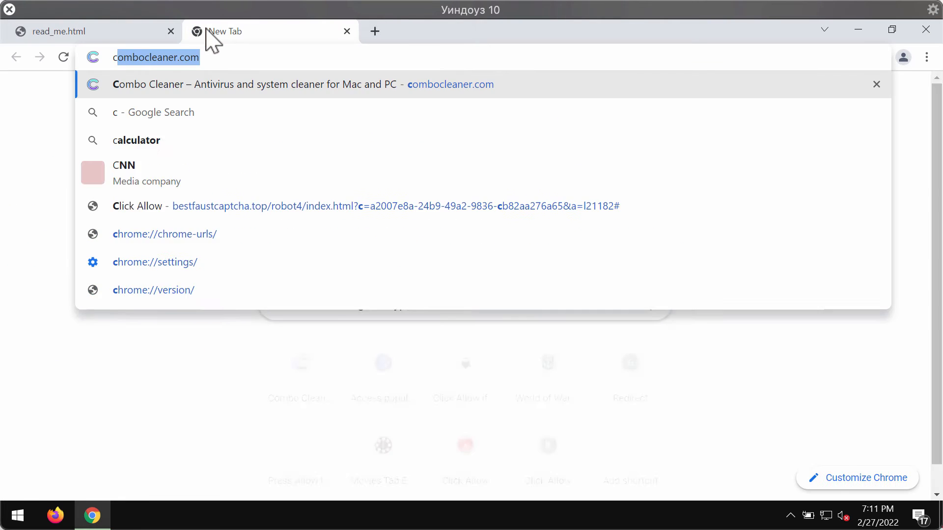
Close Google Chrome to reveal the desktop with the Combo Cleaner shortcut
left_click(255, 84)
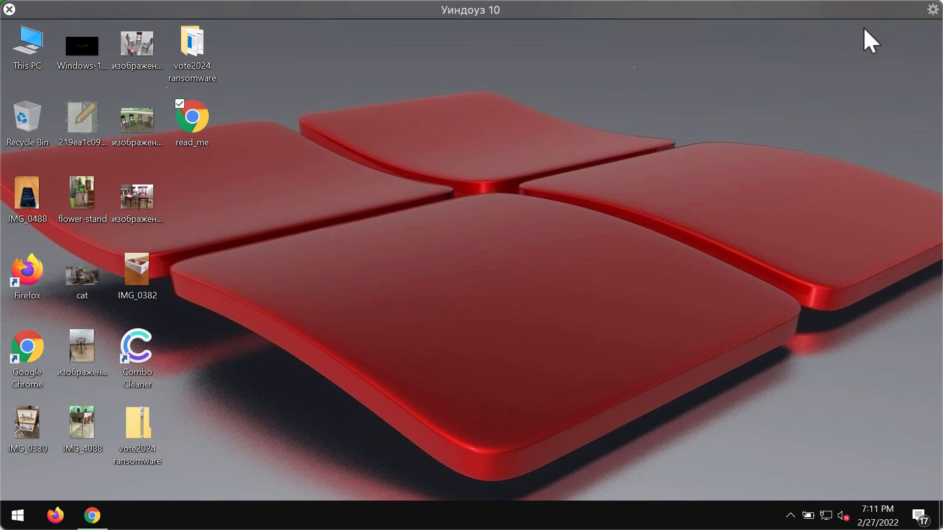
Launch Combo Cleaner from its desktop shortcut and start a Quick Scan
left_click(137, 358)
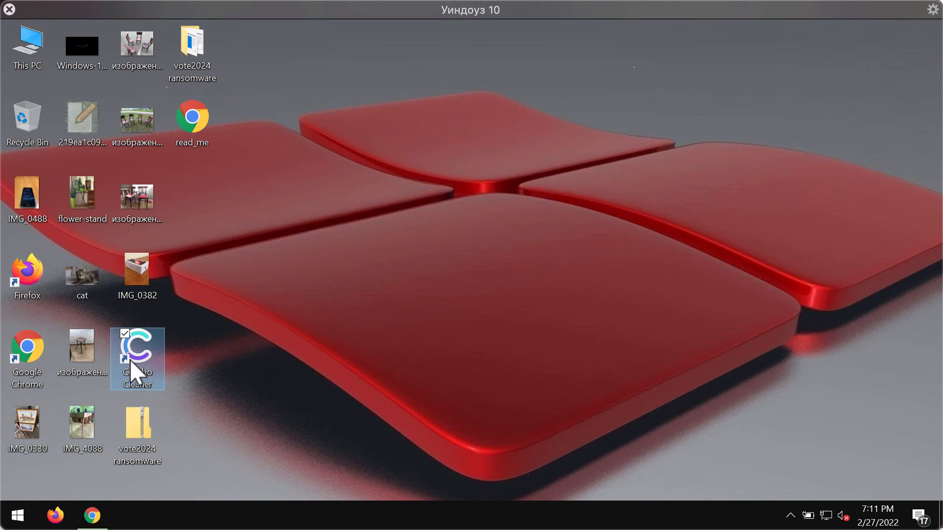
double_click(137, 353)
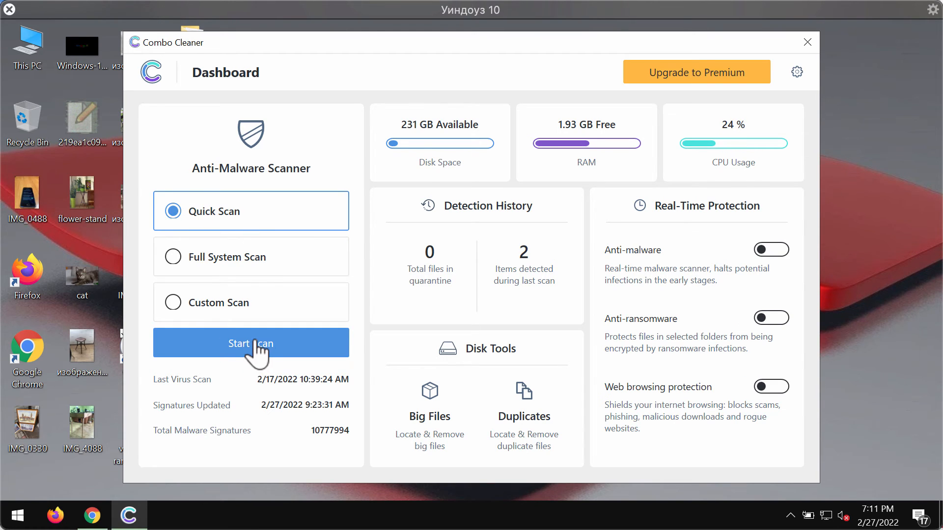
left_click(250, 343)
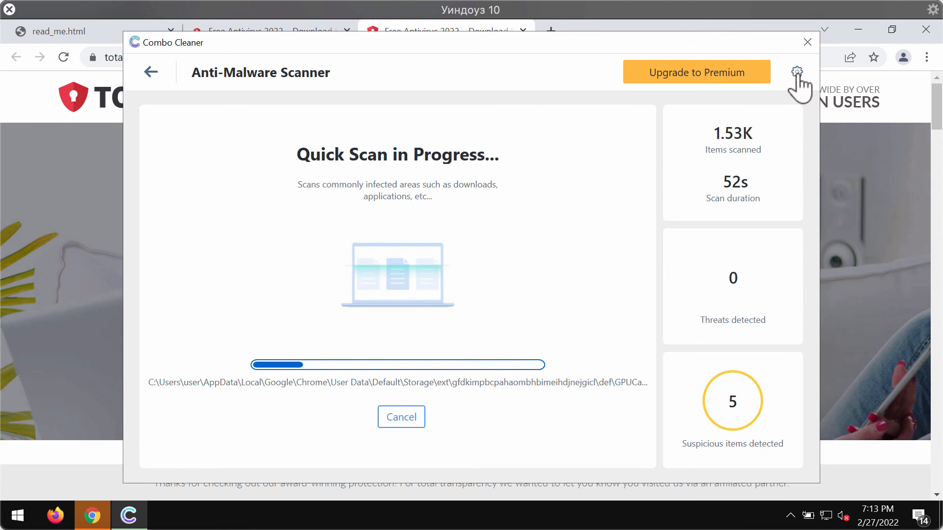
left_click(797, 72)
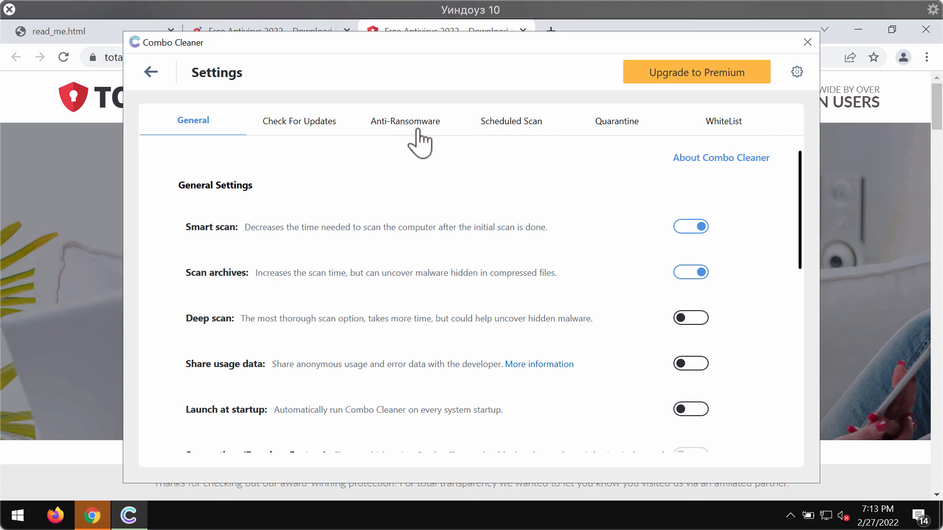
left_click(405, 121)
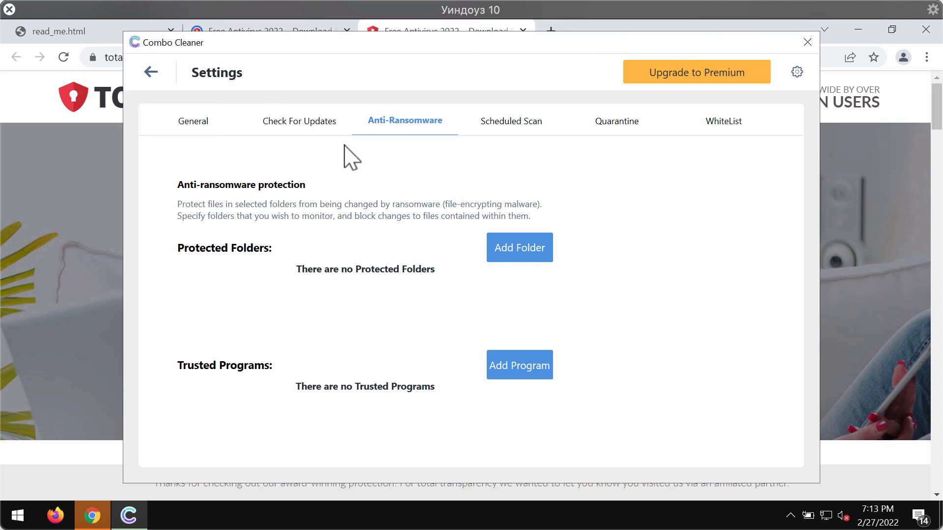
left_click(193, 121)
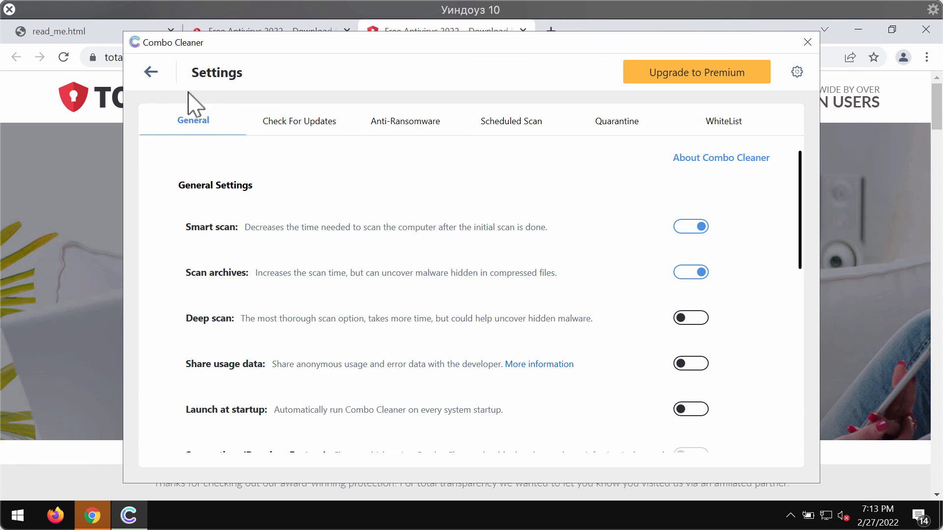
left_click(150, 72)
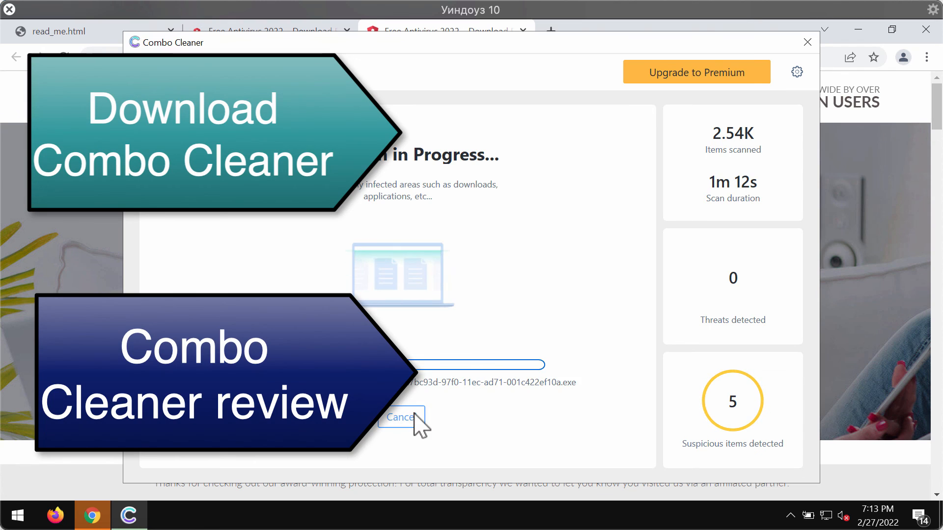
Review the finished Quick Scan's six detections: five spam ads and one infected executable
left_click(400, 417)
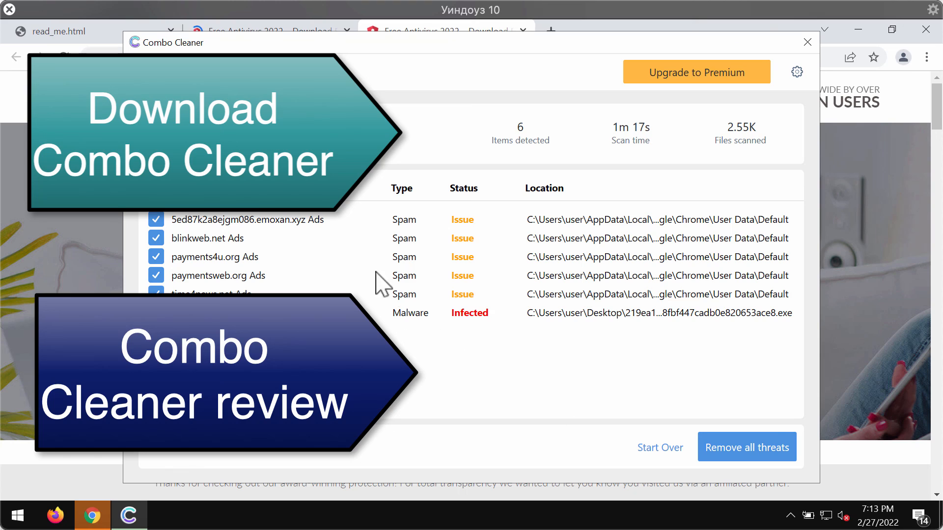
mouse_move(458, 335)
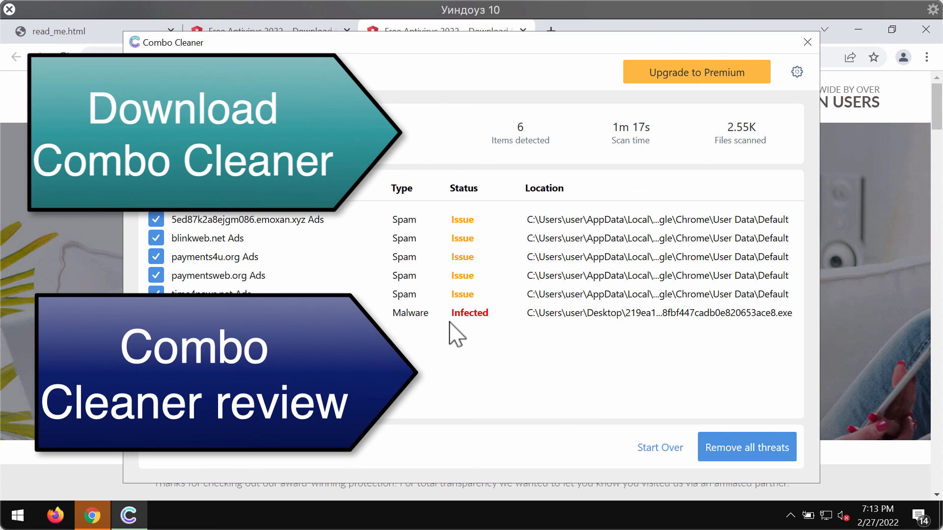